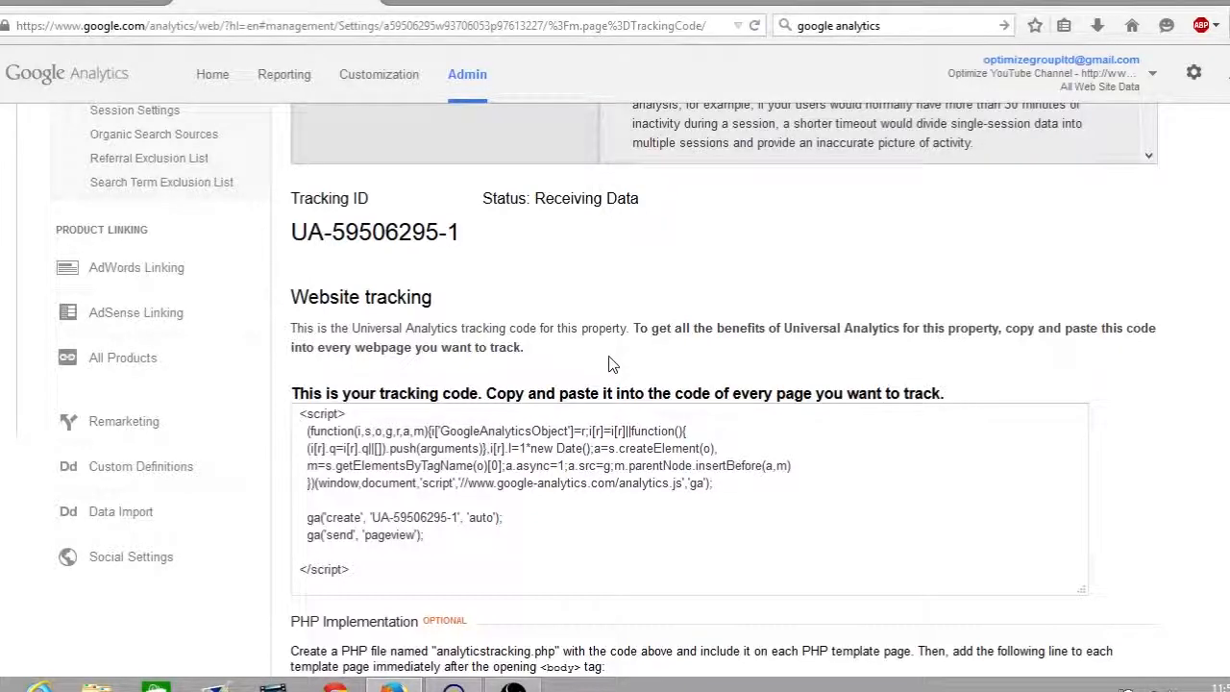
pyautogui.moveTo(380, 213)
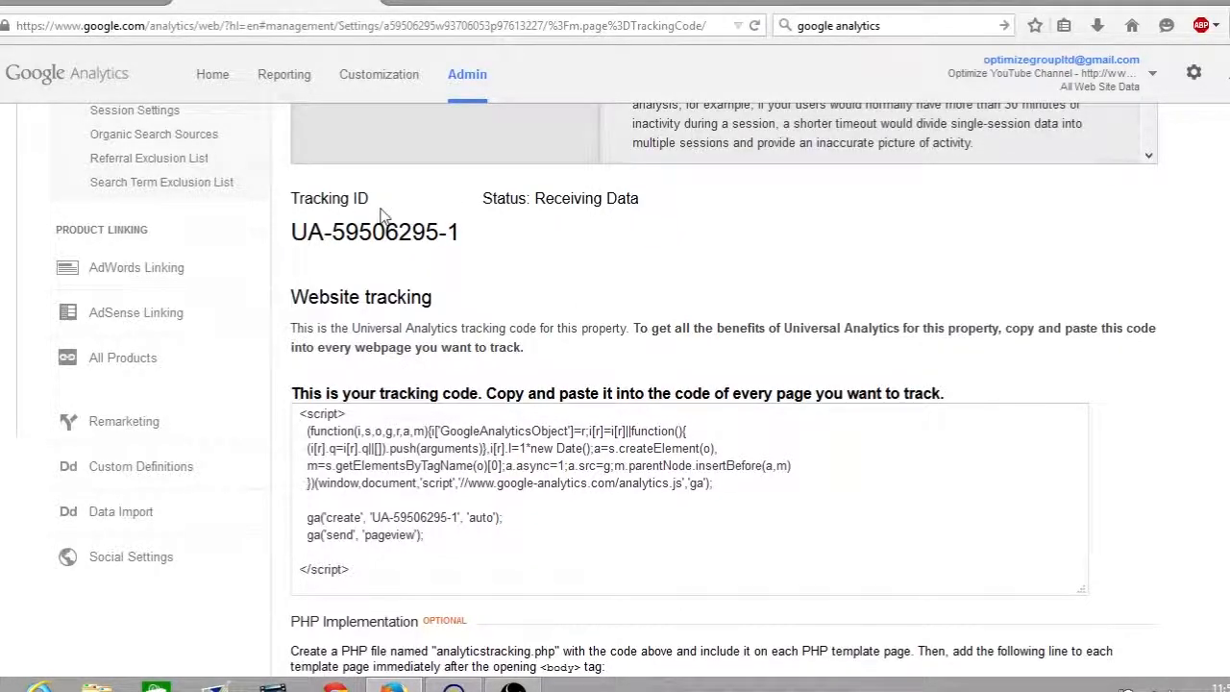
pyautogui.doubleClick(373, 231)
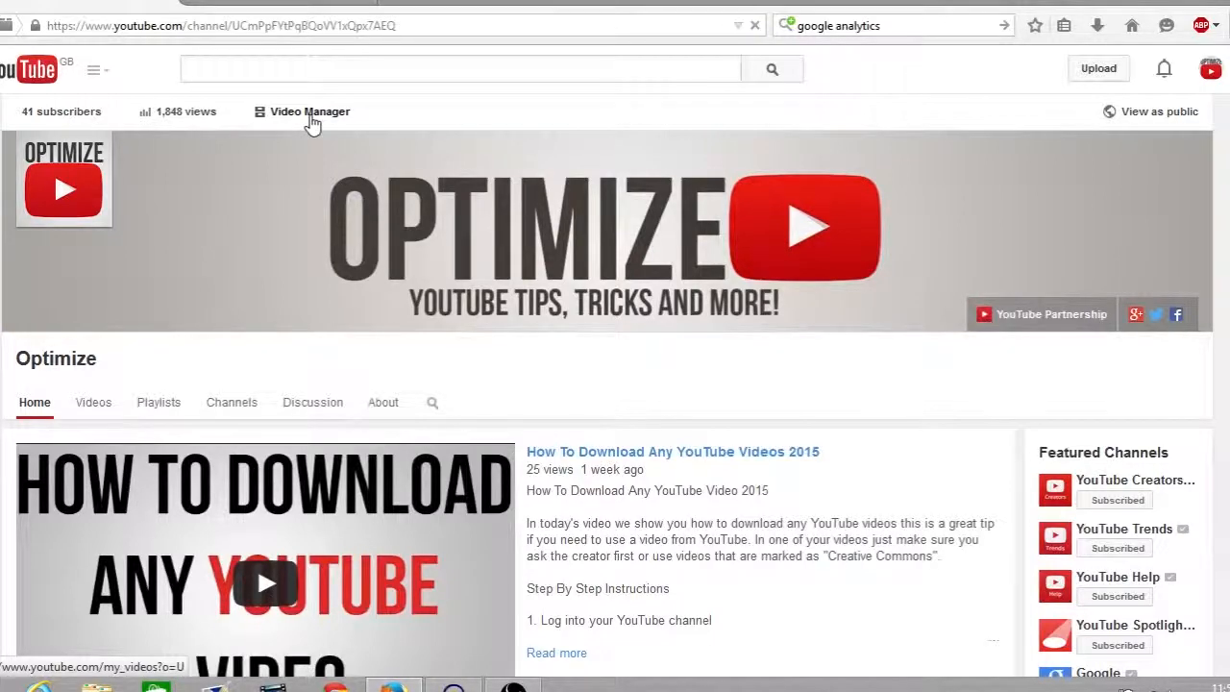
# - Reach the Advanced channel settings via Video Manager and the Channel section of Creator Studio
pyautogui.click(309, 111)
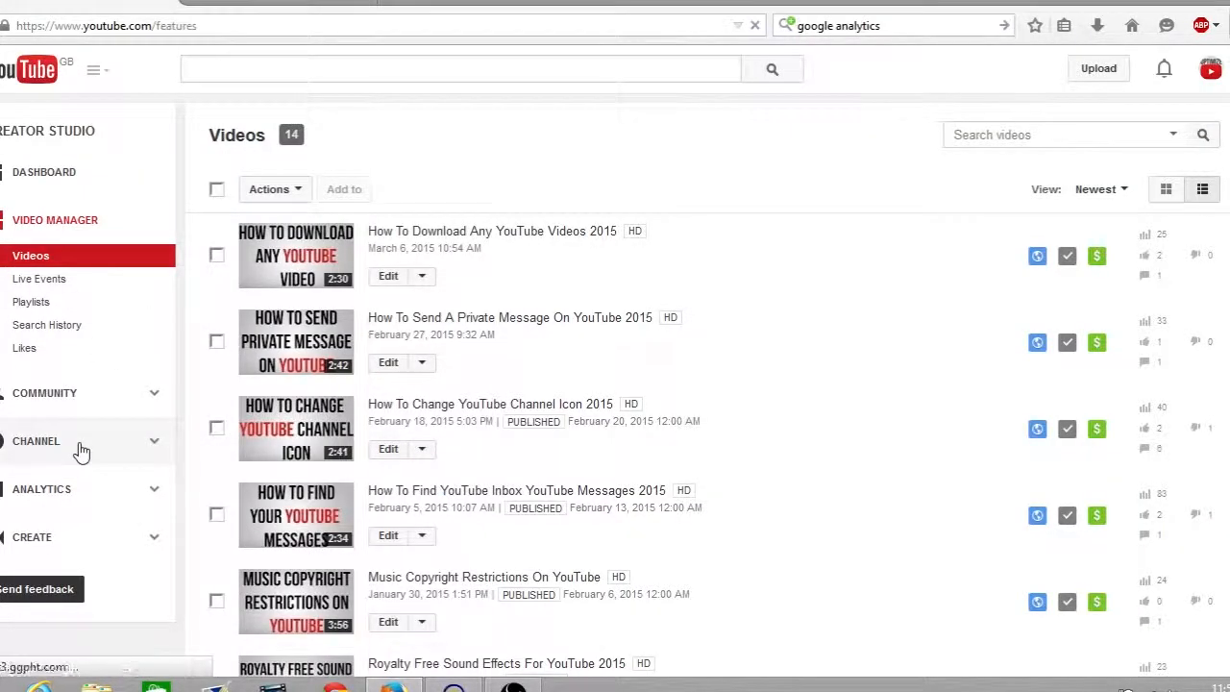
pyautogui.click(35, 440)
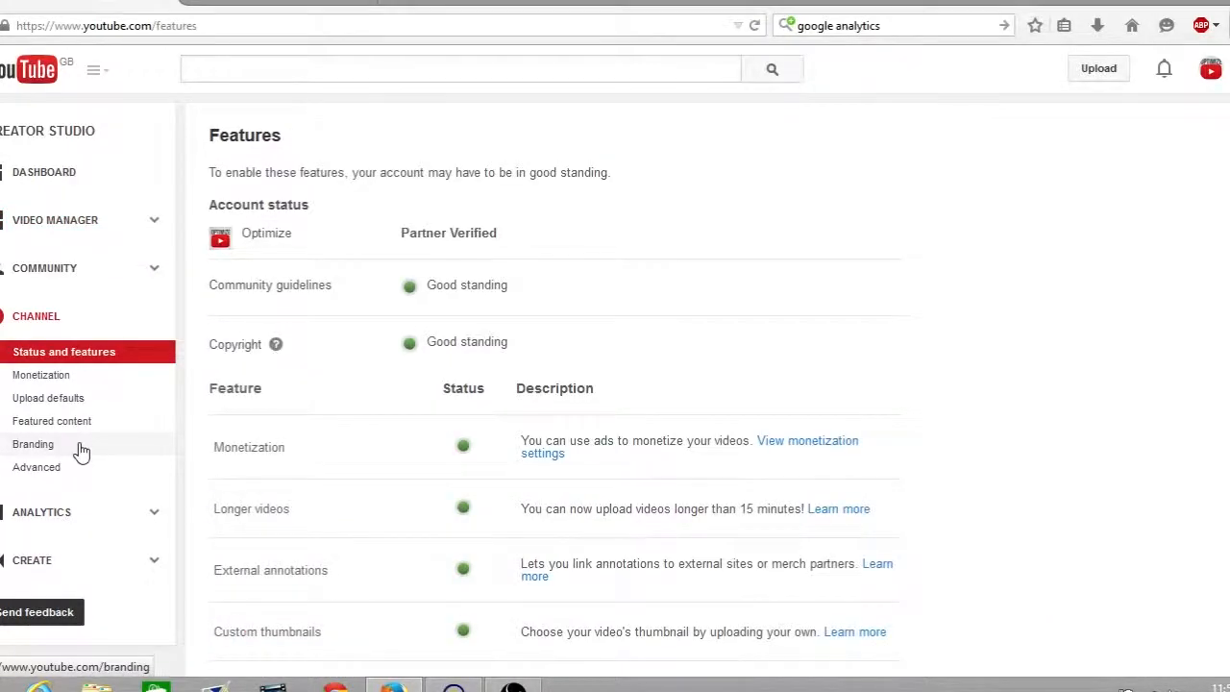
pyautogui.moveTo(34, 467)
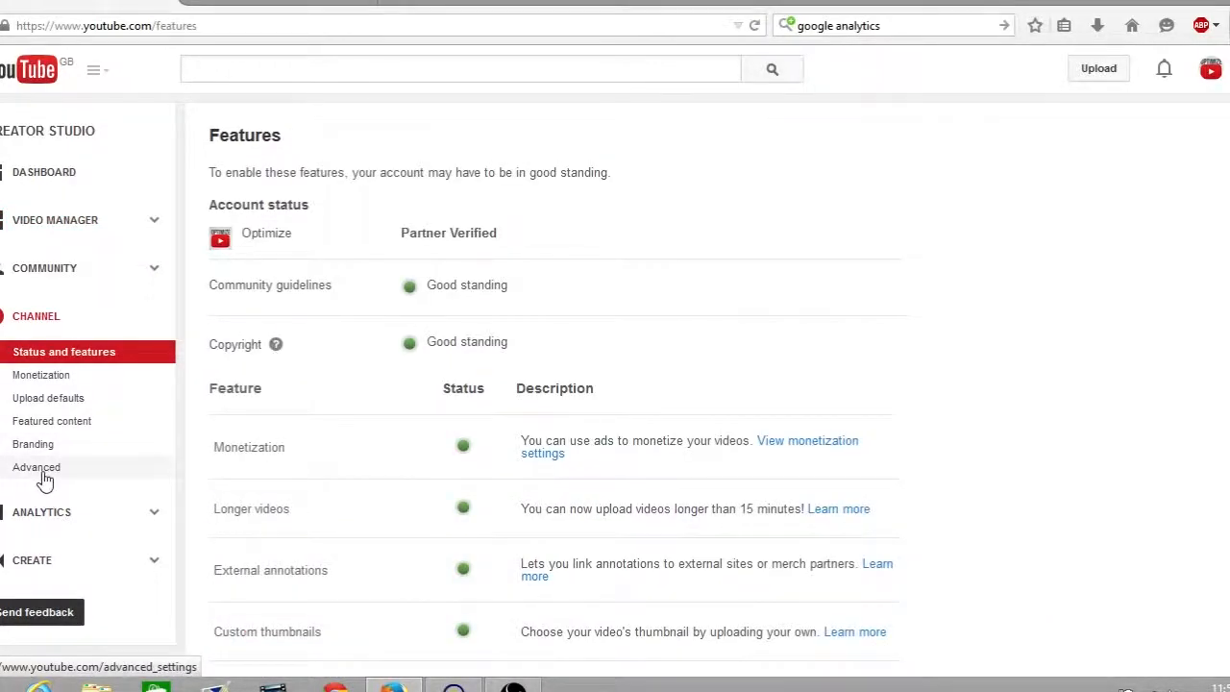
pyautogui.click(34, 467)
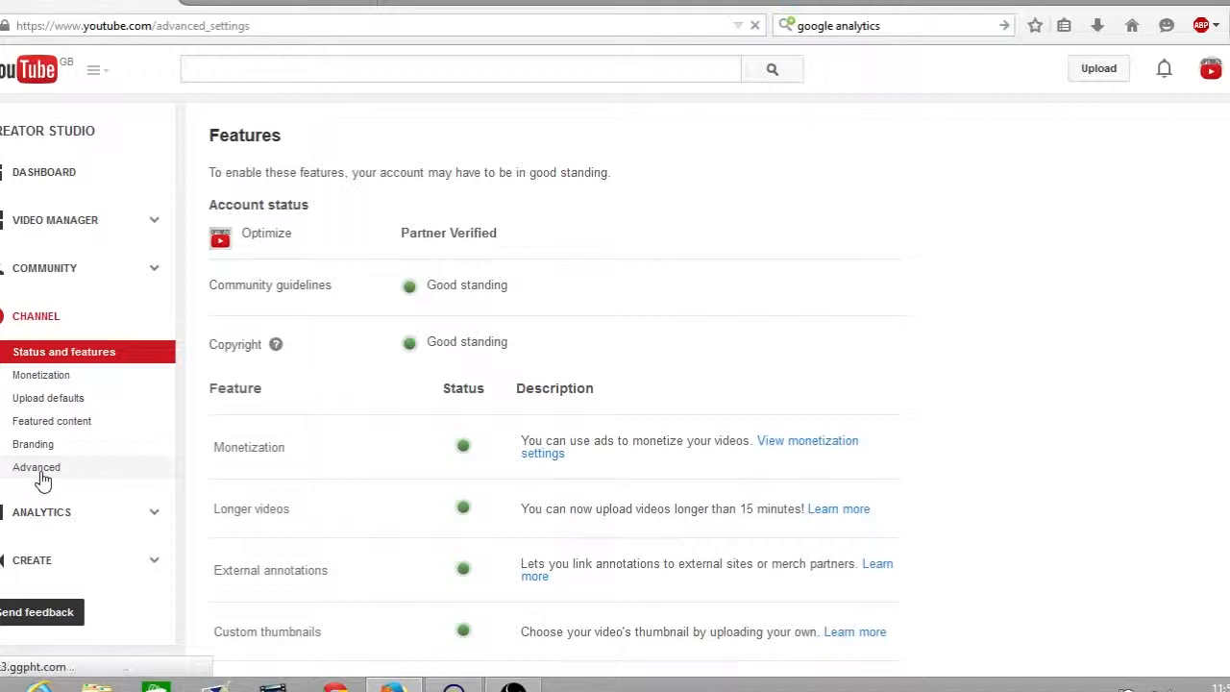
pyautogui.click(39, 467)
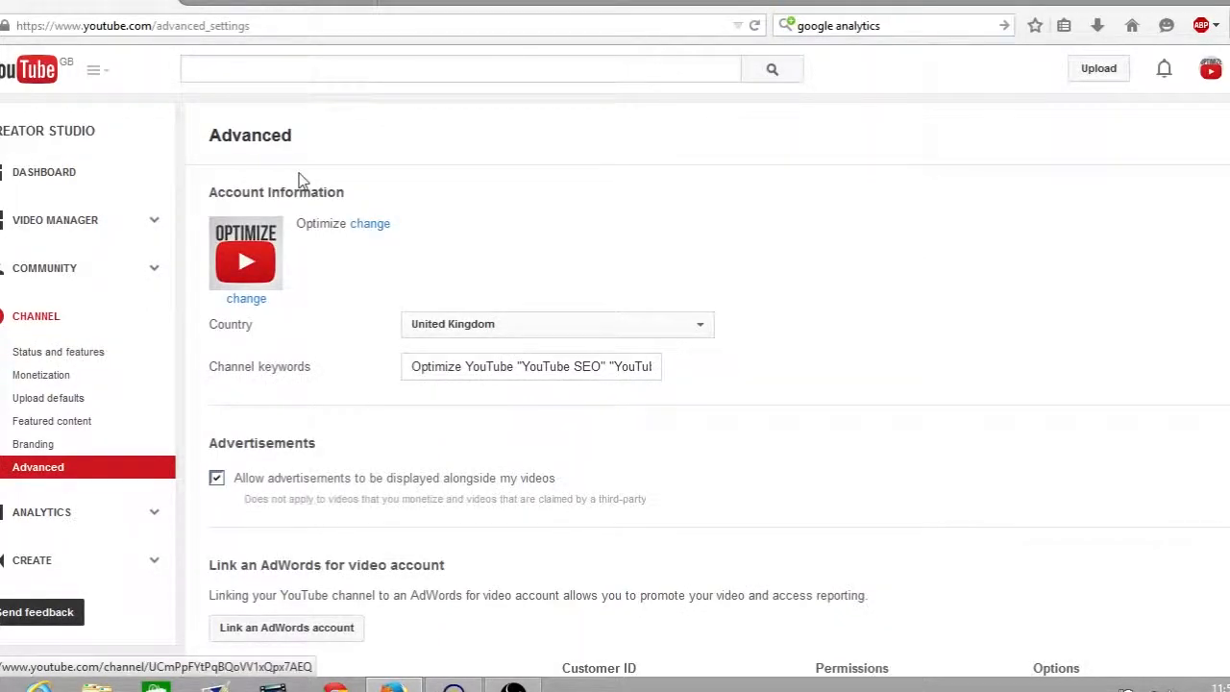
# - Enter UA-59506295-1 as the Google Analytics property tracking ID and save the changes
pyautogui.scroll(-3)
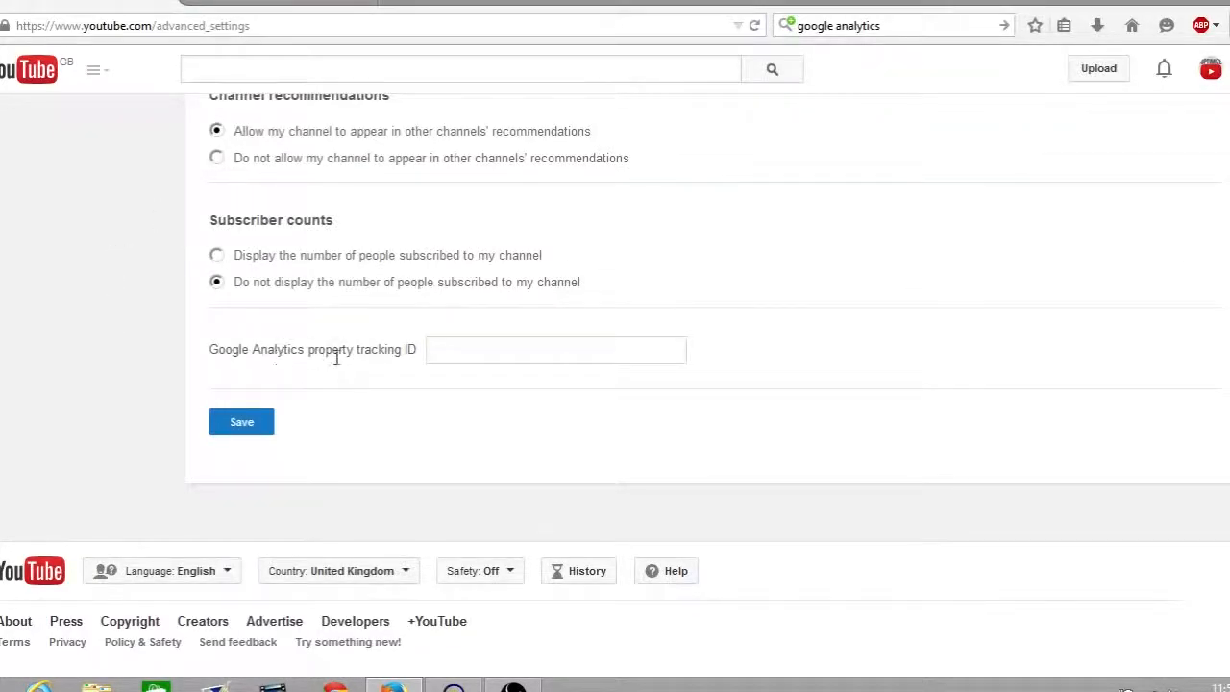
pyautogui.click(555, 350)
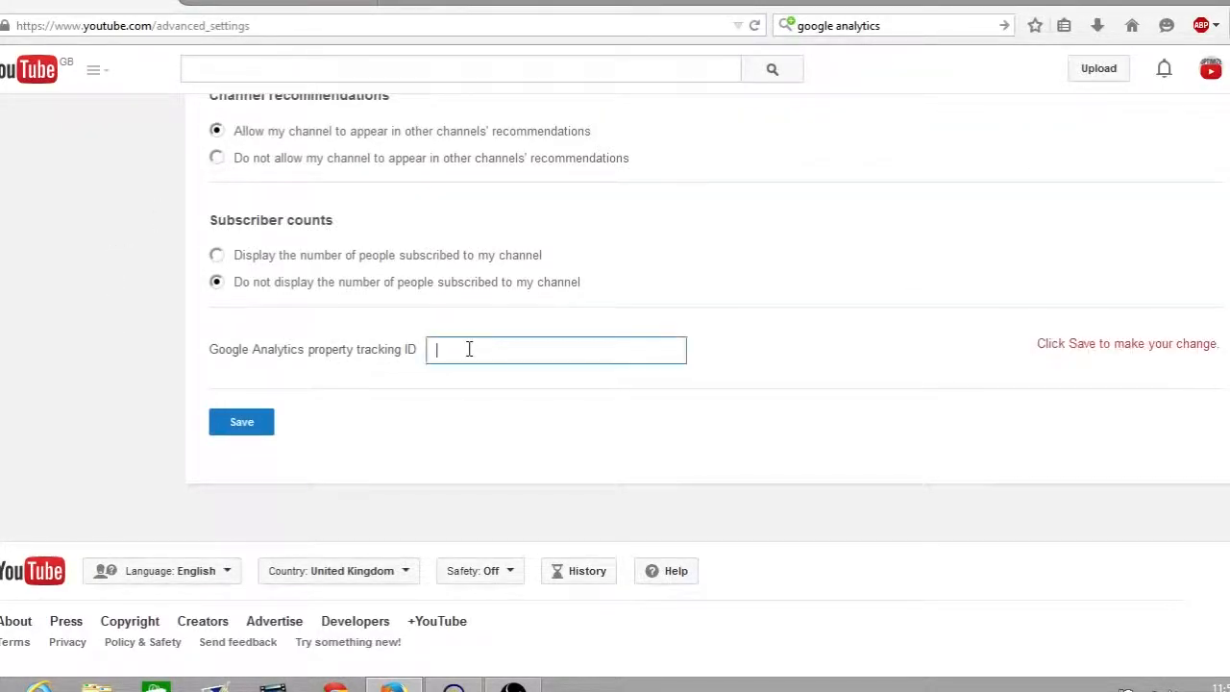
pyautogui.write('UA-59506295-1')
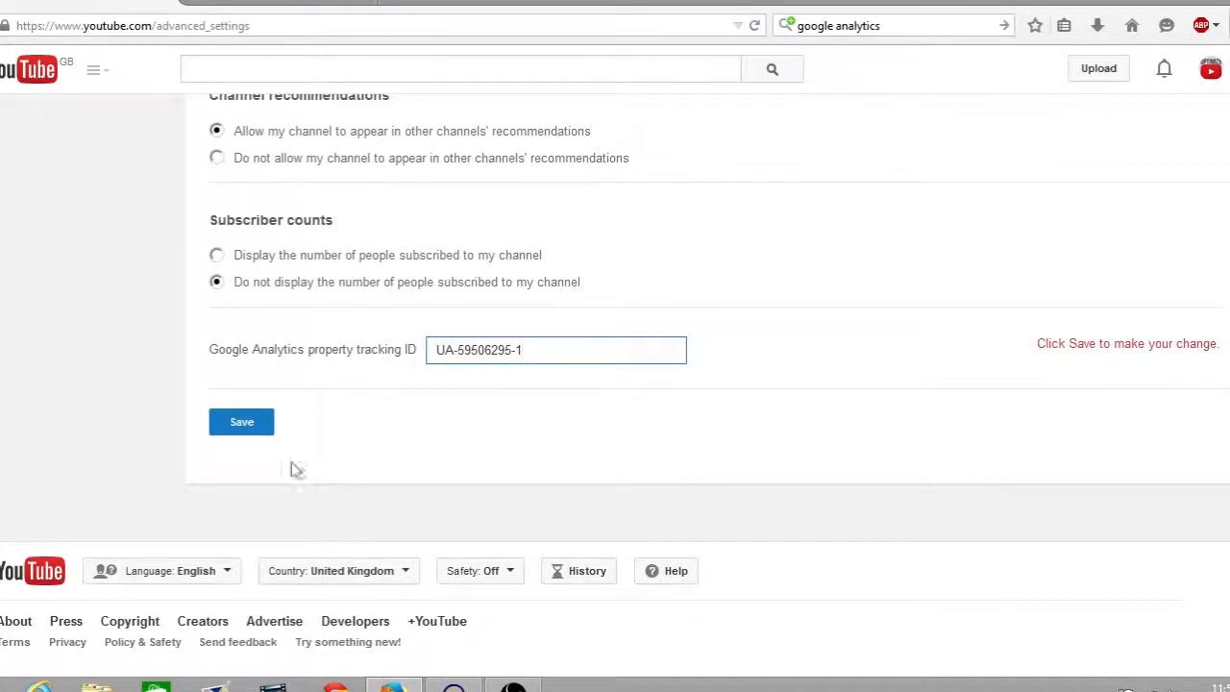
pyautogui.click(242, 423)
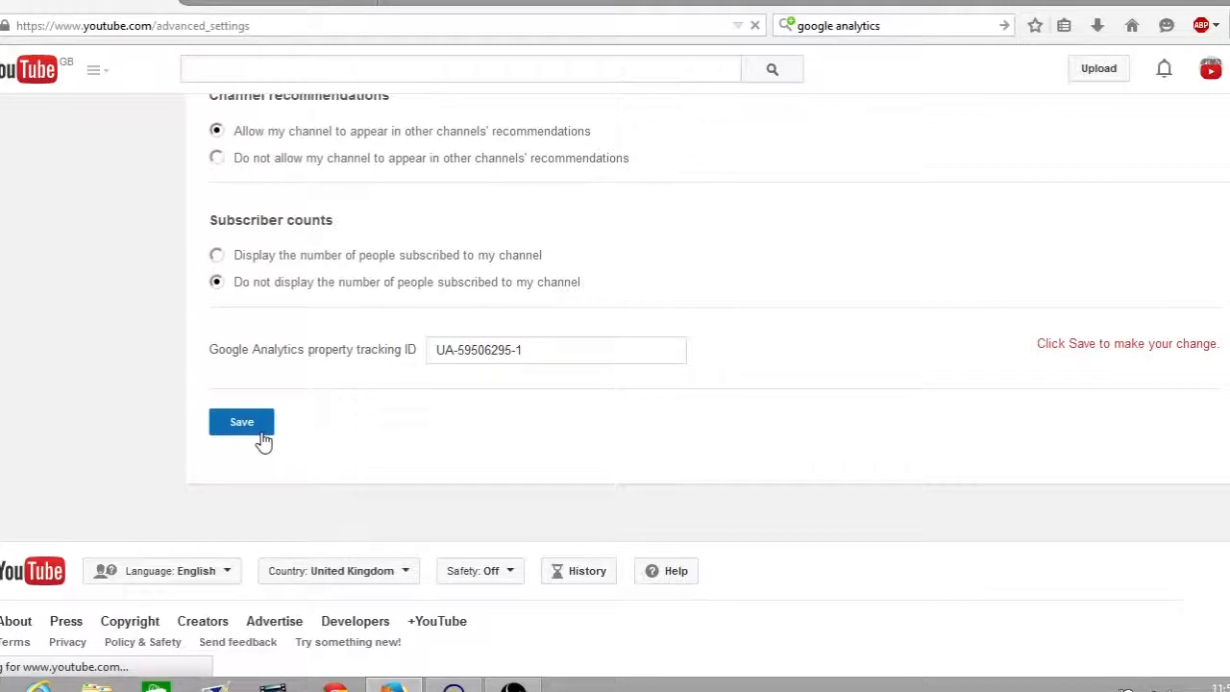
pyautogui.click(242, 422)
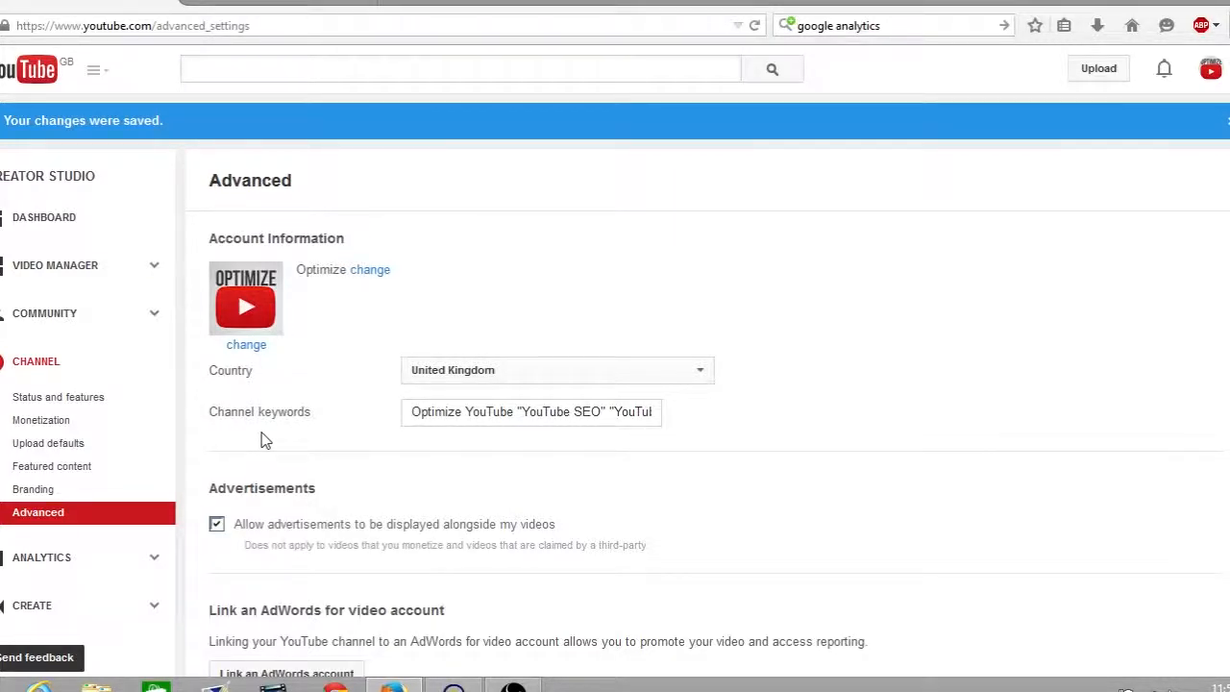
pyautogui.moveTo(215, 111)
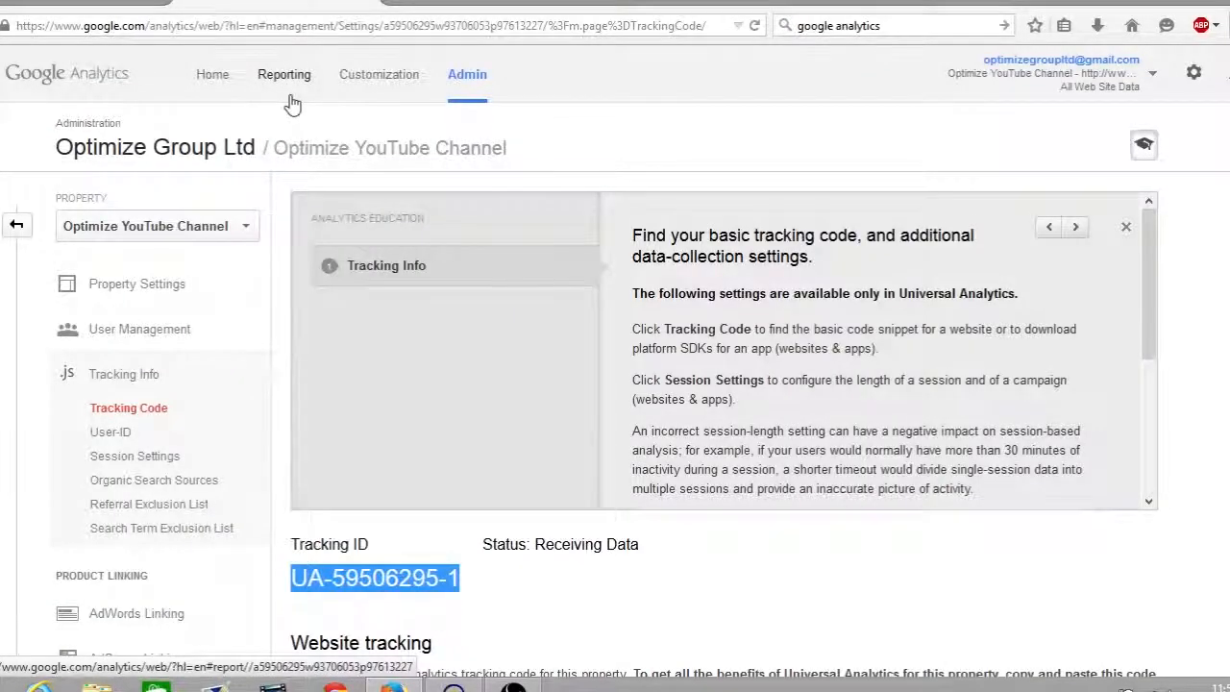
# - Show the Audience Overview sessions chart with 421 sessions, 145 users and 4,392 pageviews
pyautogui.click(285, 73)
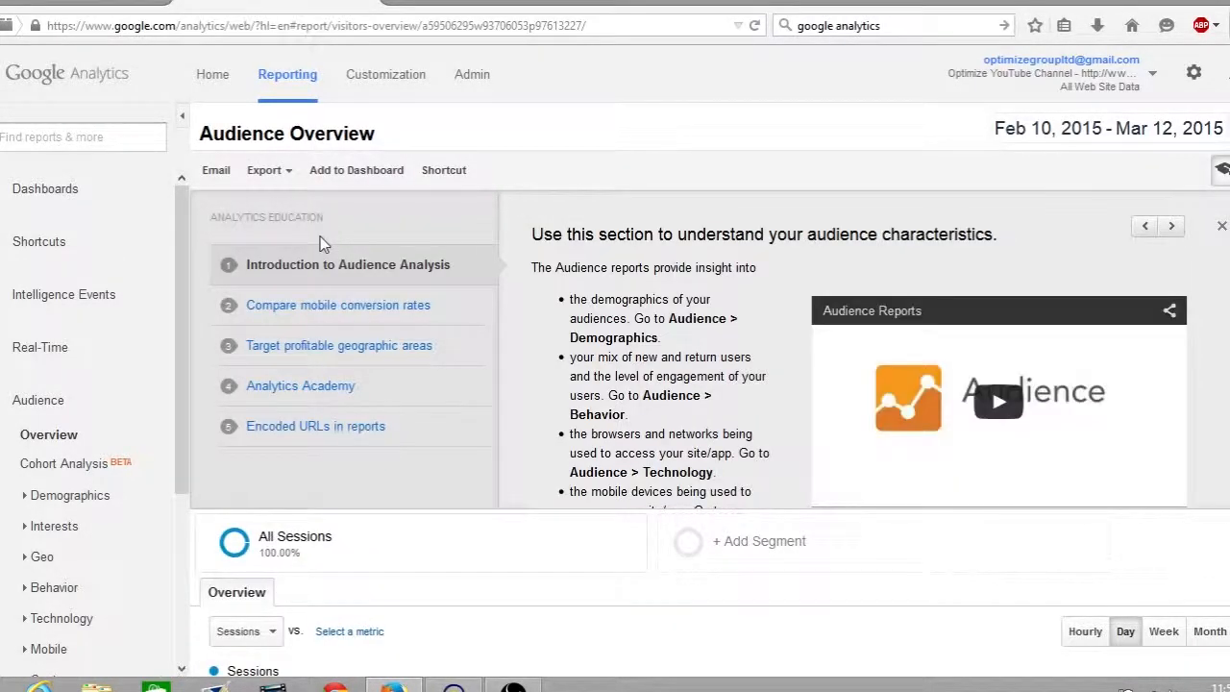
pyautogui.scroll(-3)
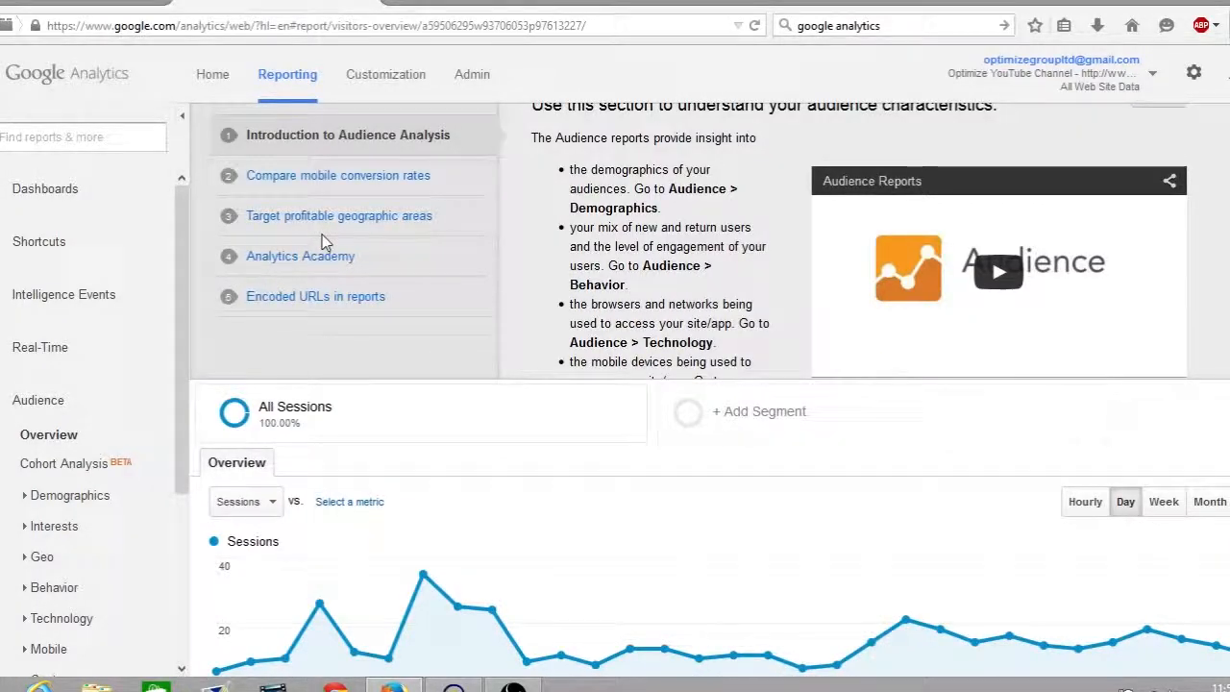
pyautogui.scroll(-3)
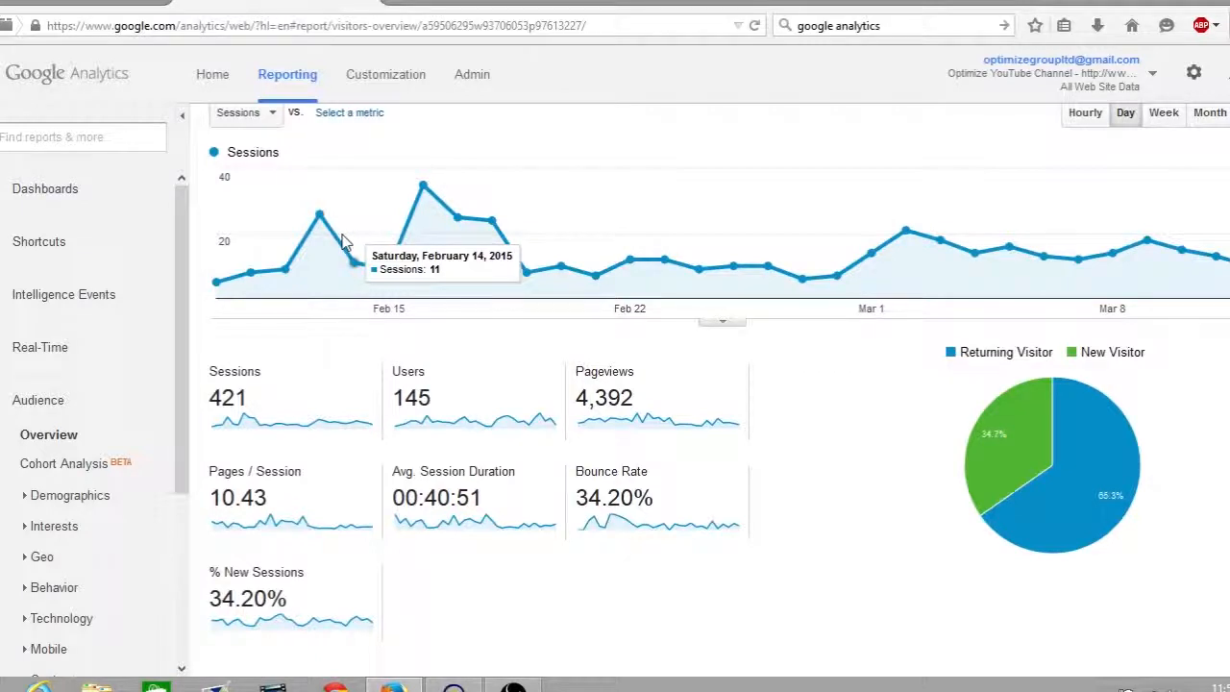
pyautogui.scroll(-3)
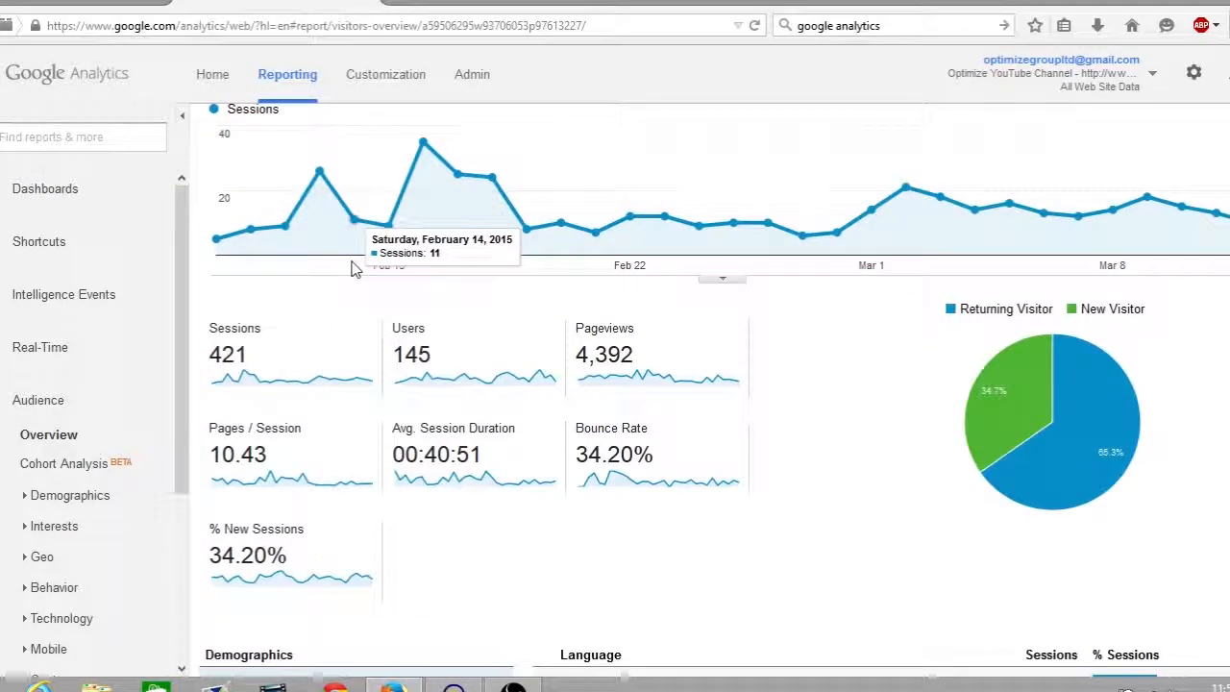
pyautogui.moveTo(355, 269)
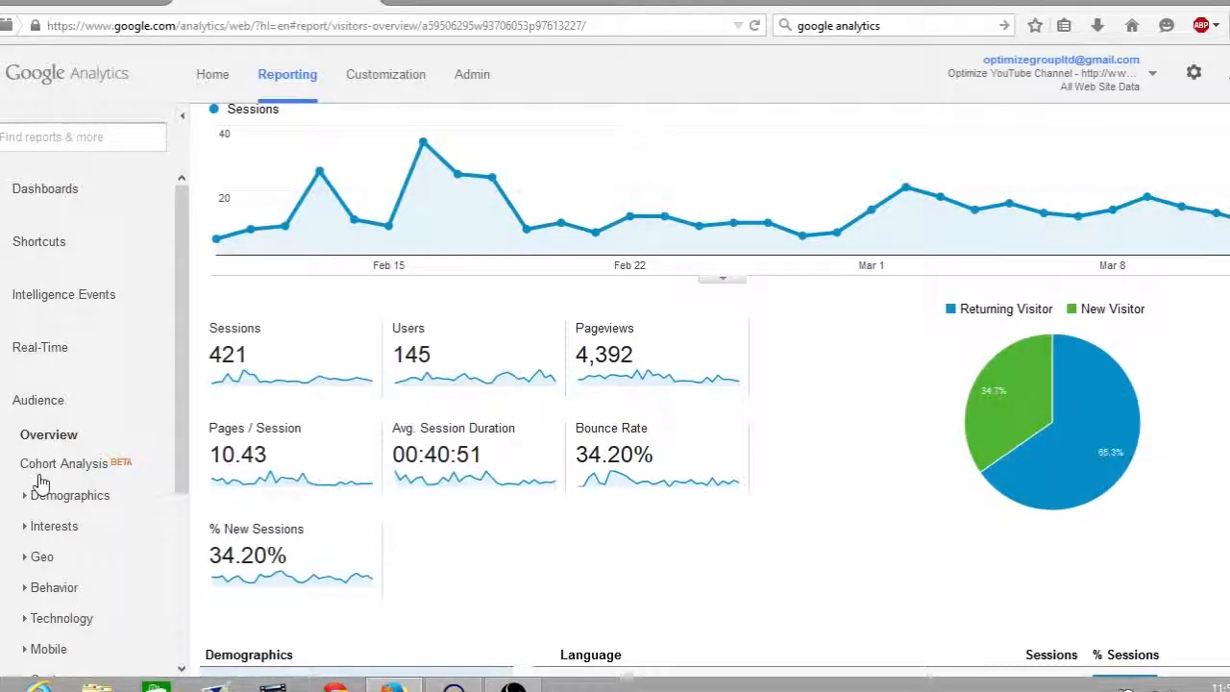
# - Scroll to the Demographics Language table showing en-us leading at 289 sessions (68.65%)
pyautogui.scroll(-3)
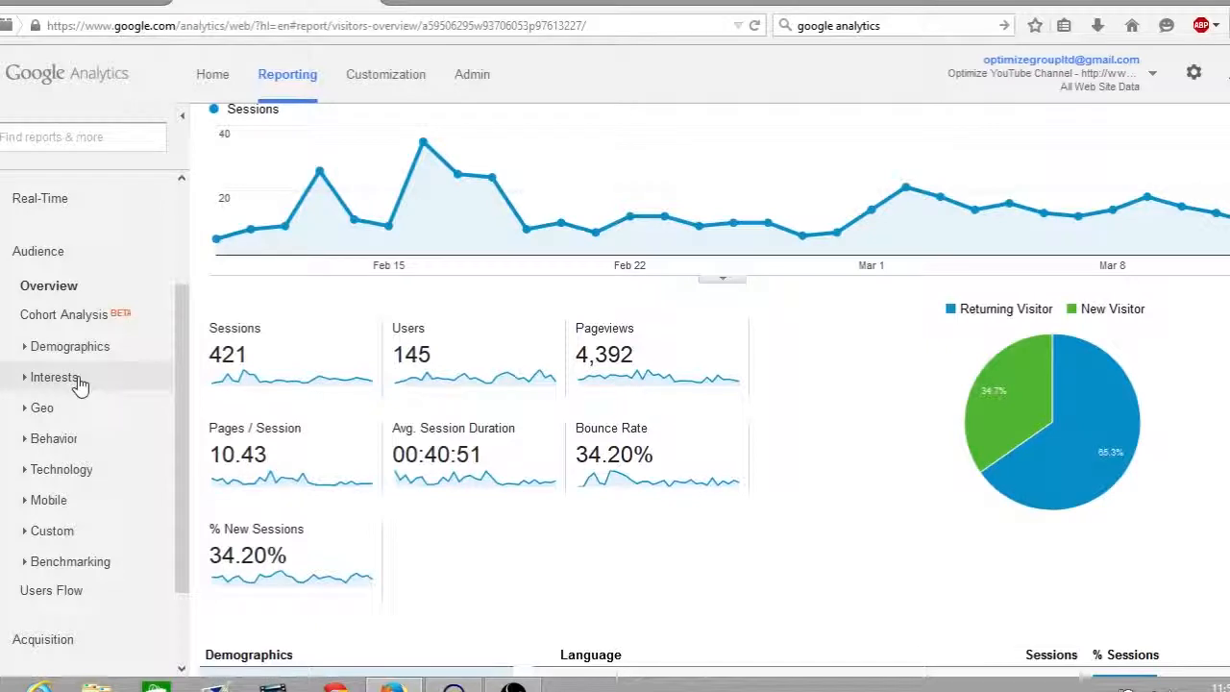
pyautogui.moveTo(77, 427)
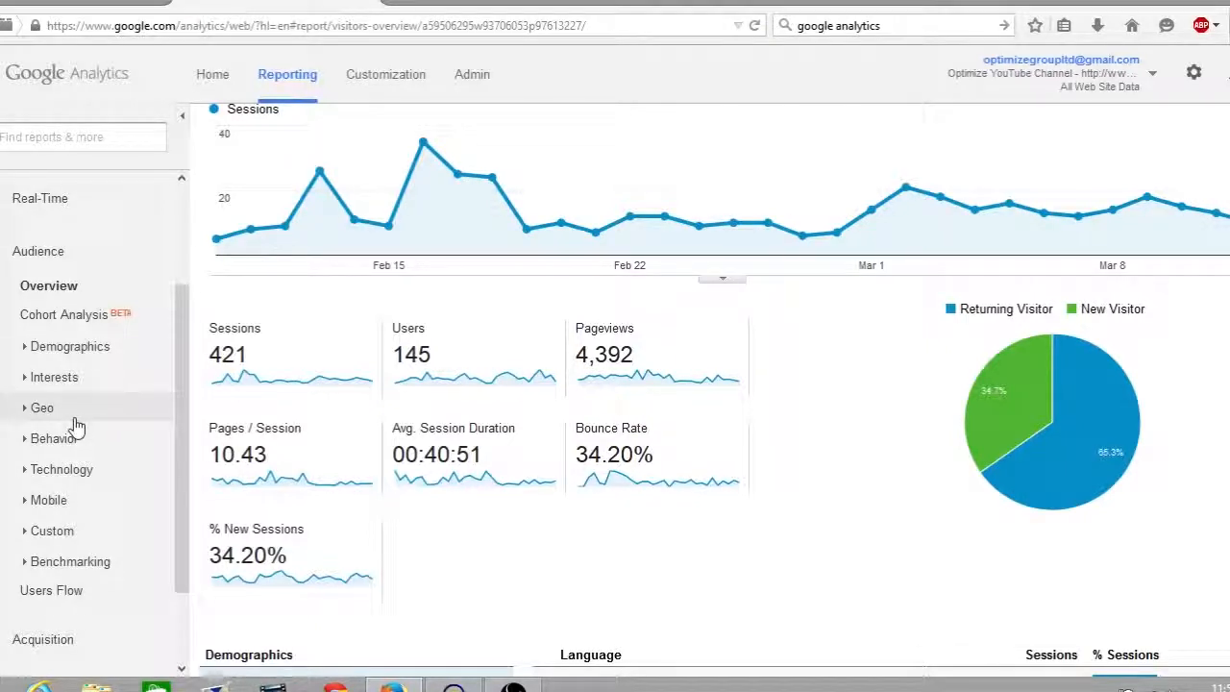
pyautogui.moveTo(54, 439)
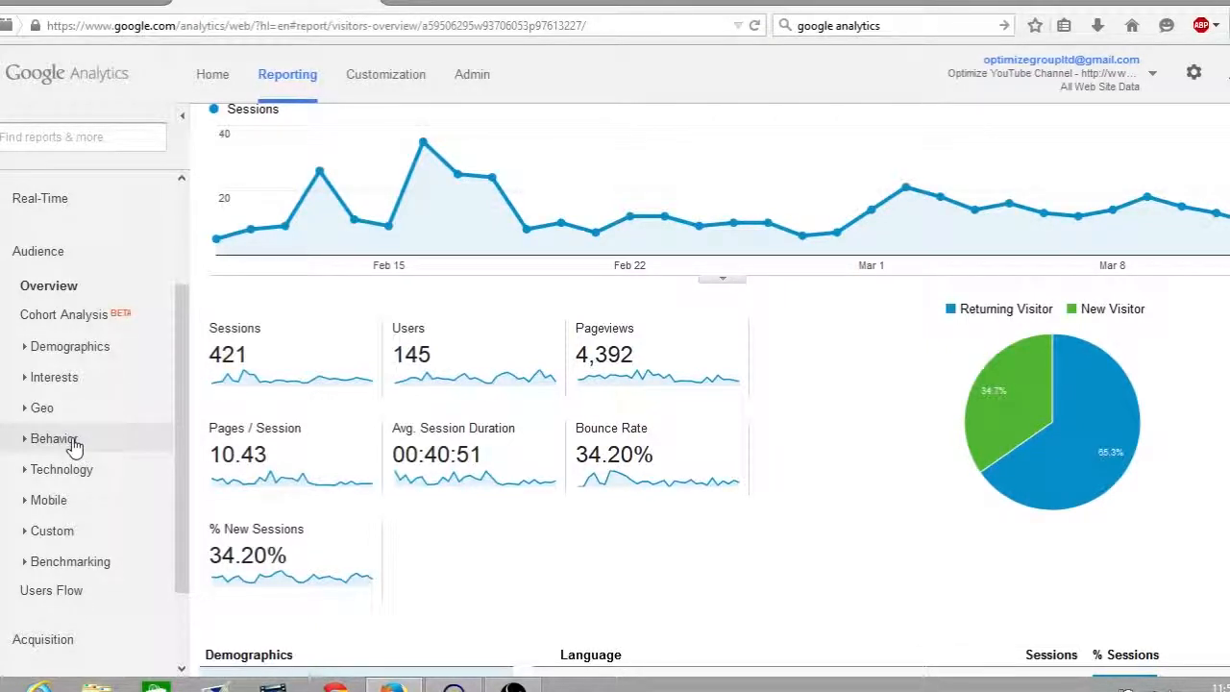
pyautogui.moveTo(75, 507)
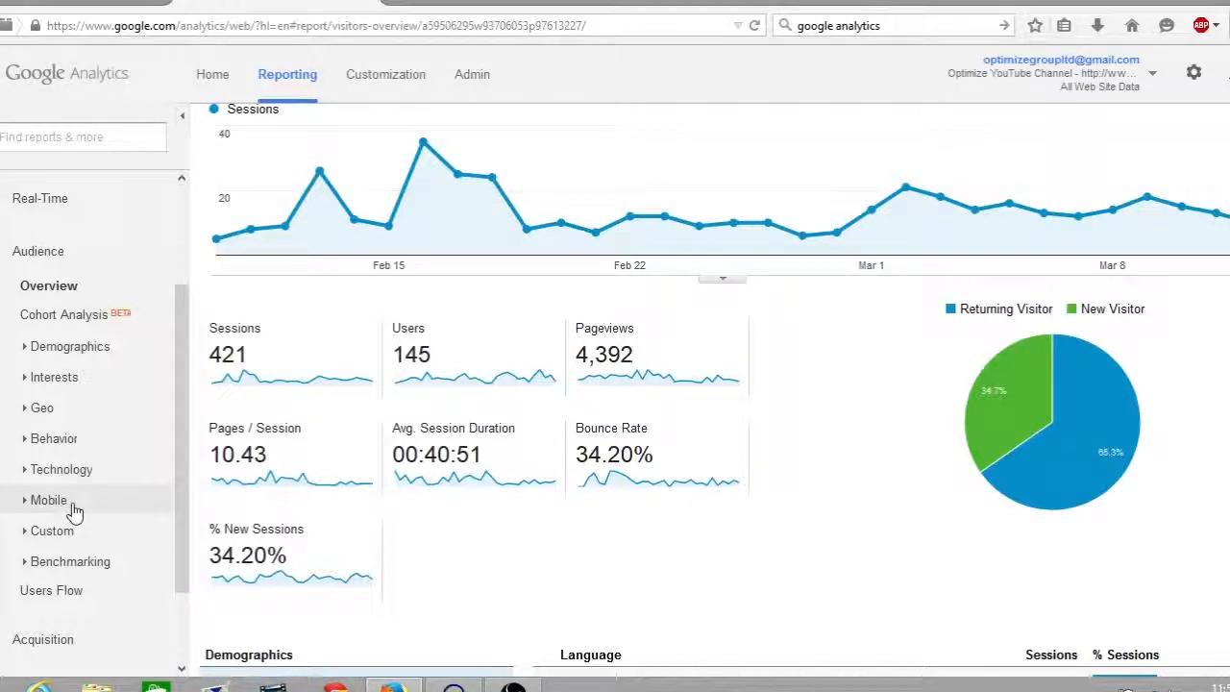
pyautogui.moveTo(81, 540)
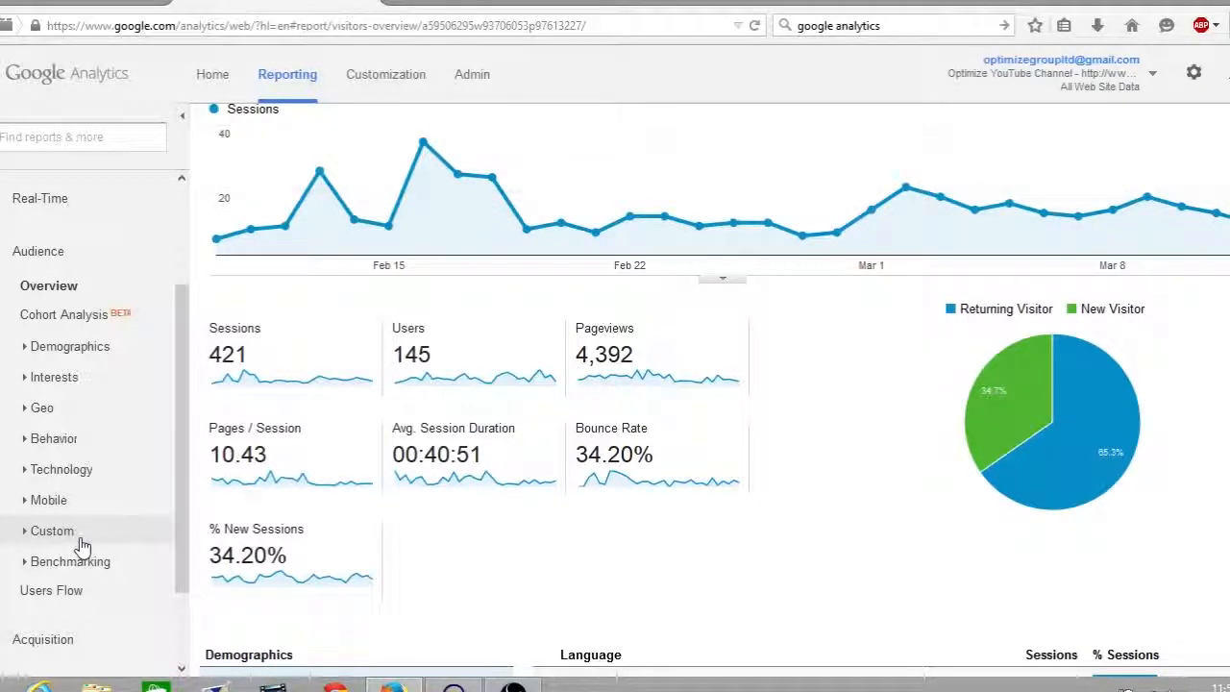
pyautogui.scroll(-3)
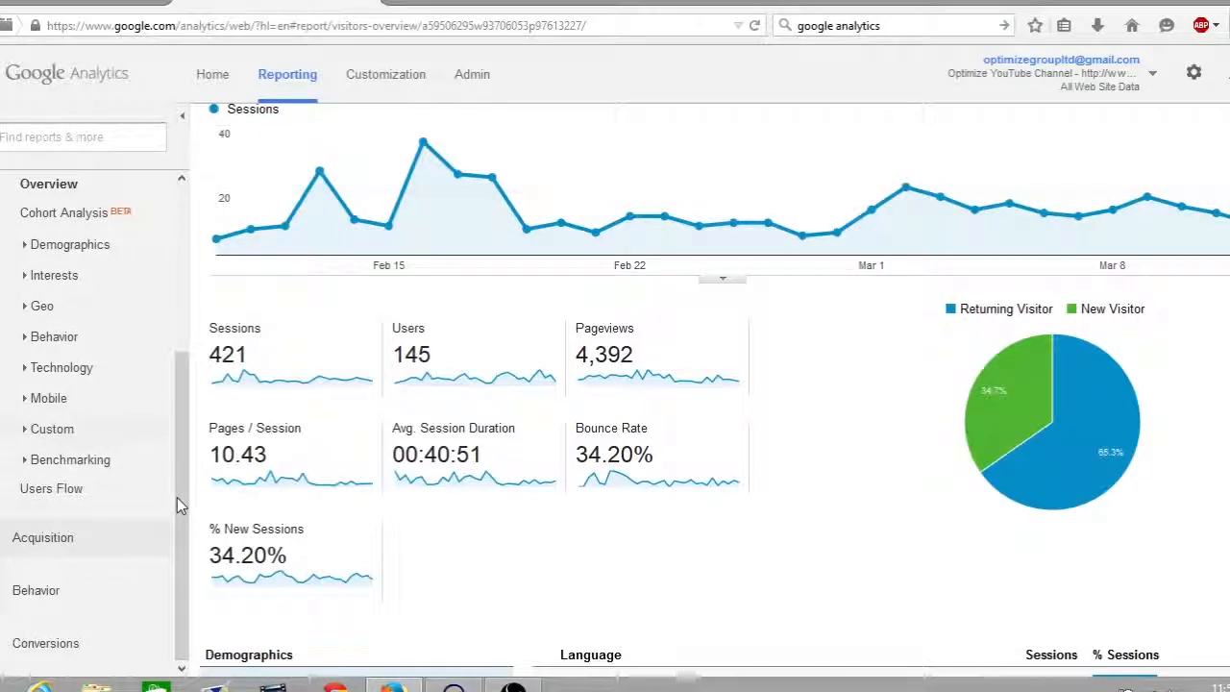
pyautogui.scroll(-3)
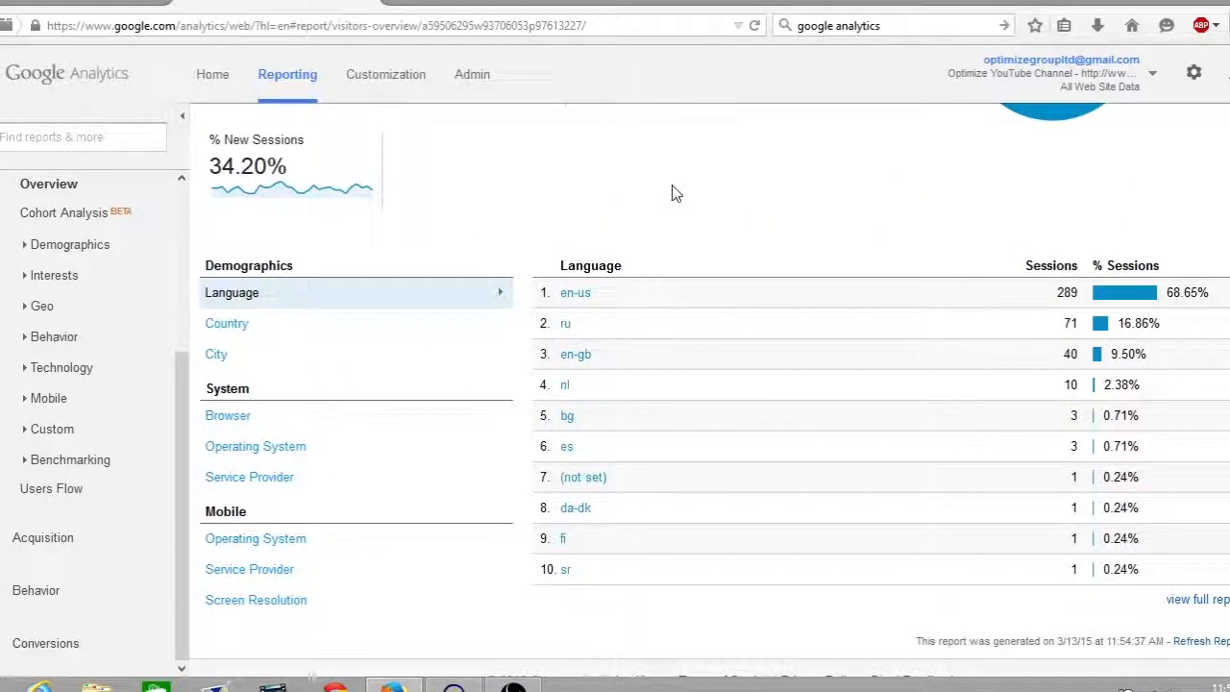
pyautogui.moveTo(290, 332)
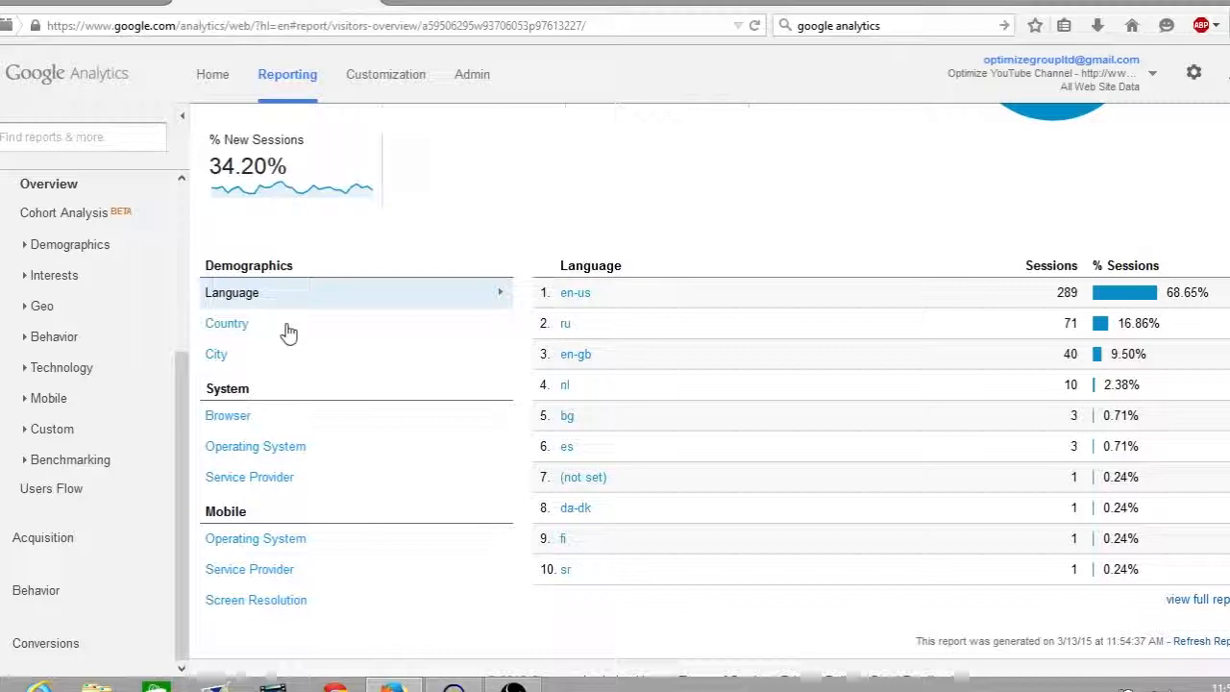
pyautogui.moveTo(323, 477)
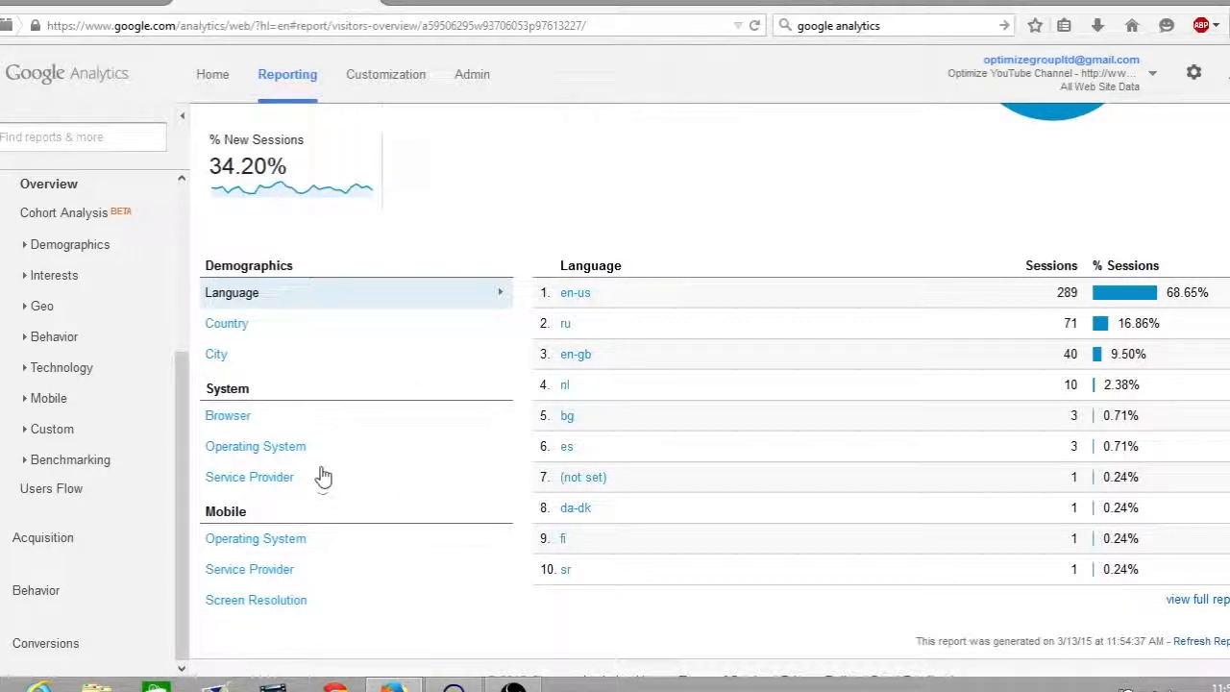
pyautogui.moveTo(644, 292)
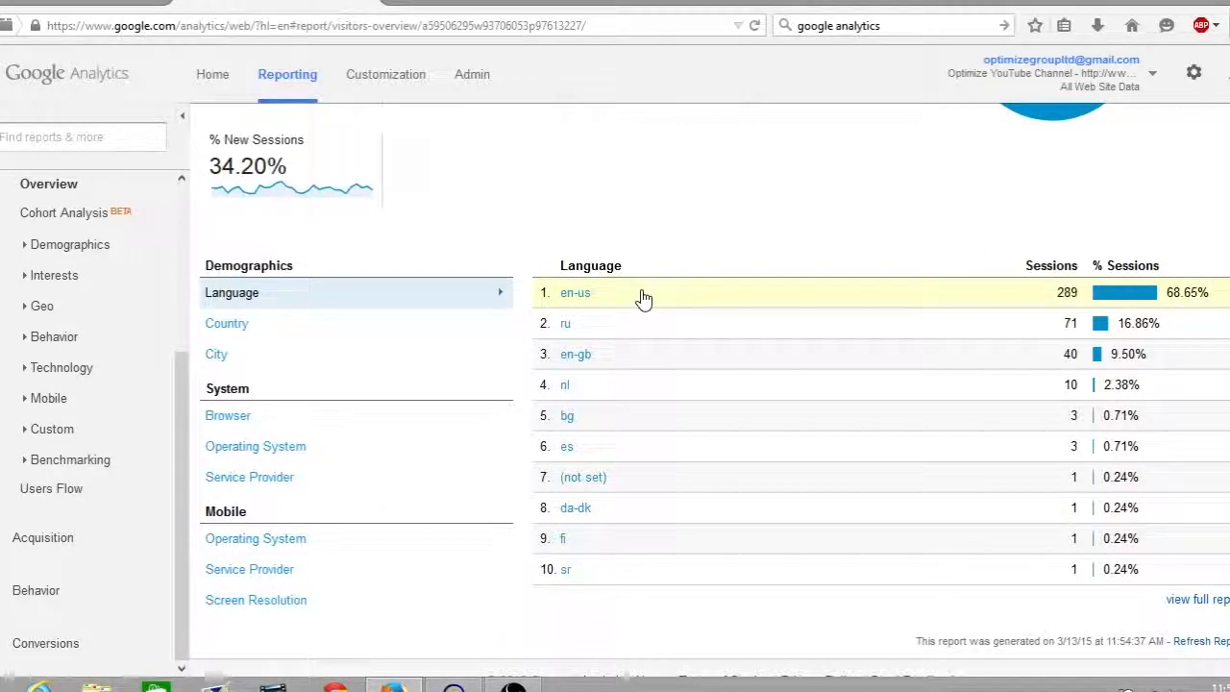
pyautogui.moveTo(750, 319)
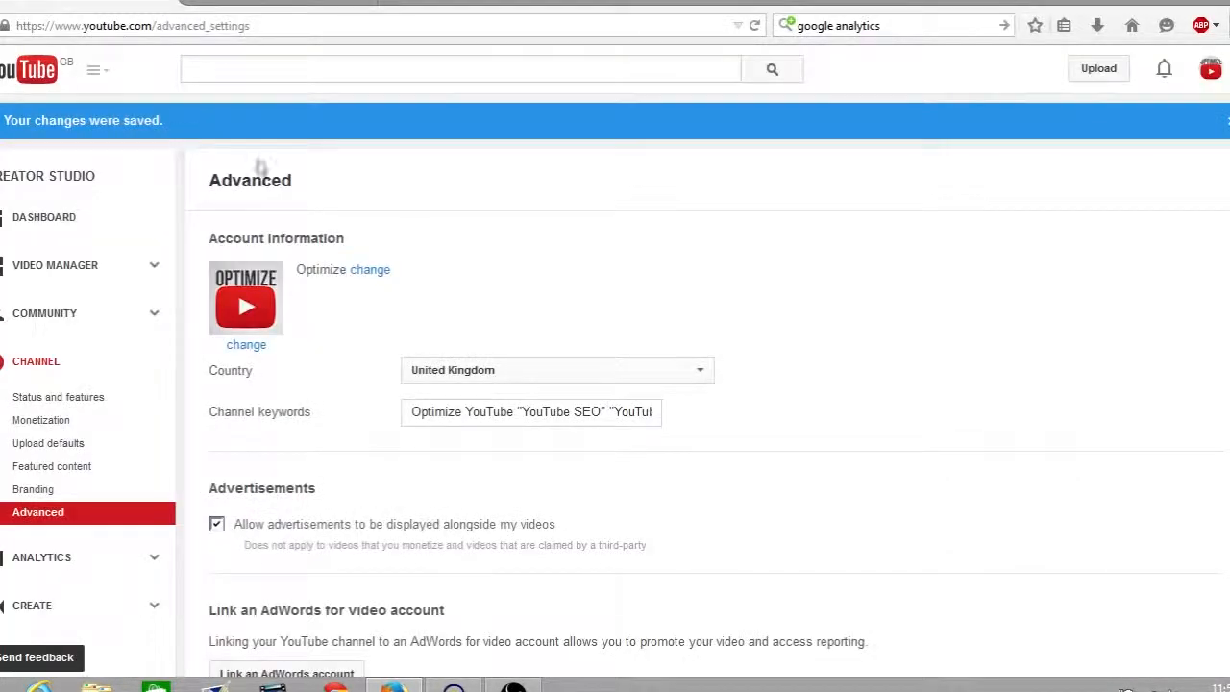
pyautogui.moveTo(446, 177)
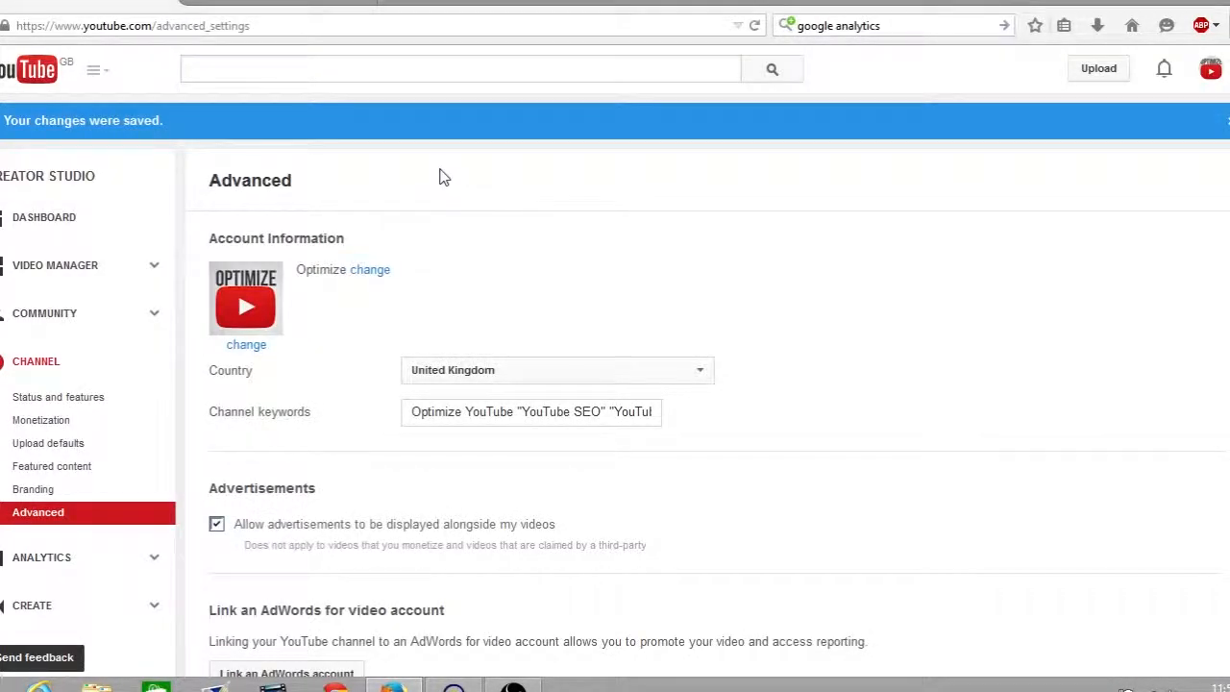